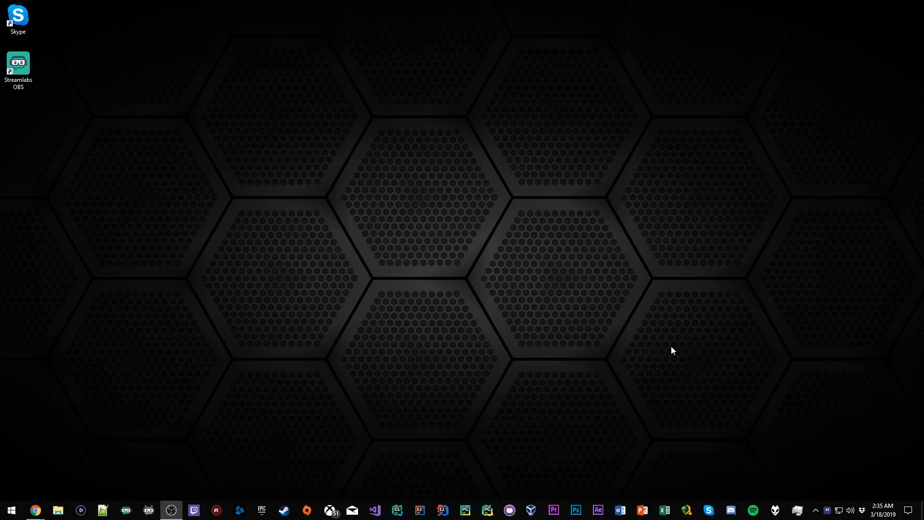
{"action": "mouse_move", "coordinate": [588, 329]}
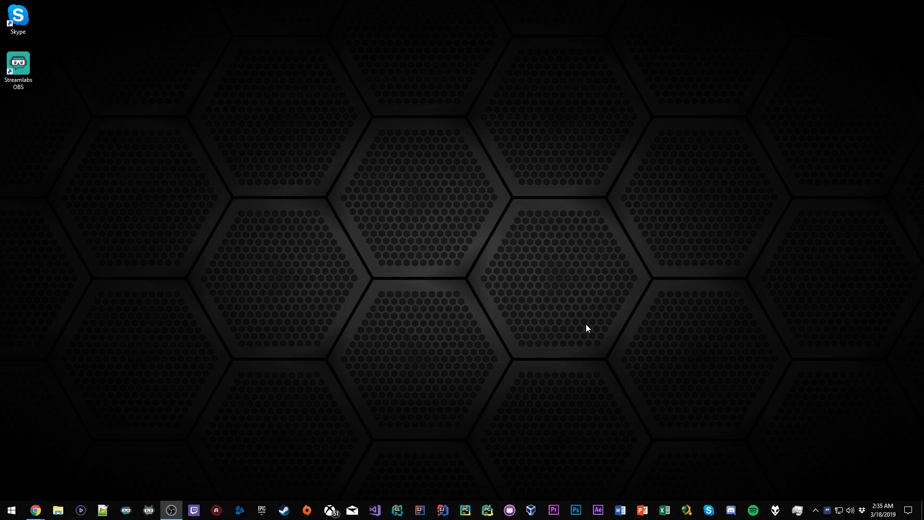
{"action": "mouse_move", "coordinate": [565, 315]}
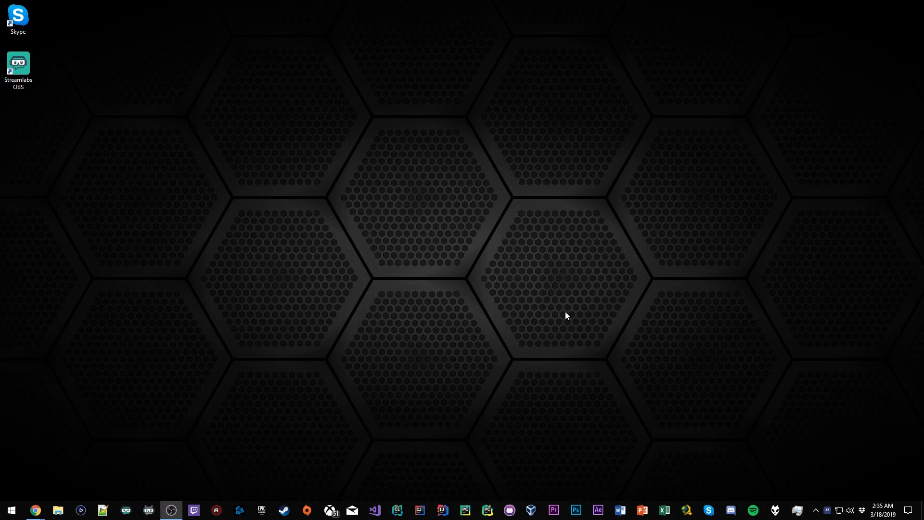
{"action": "mouse_move", "coordinate": [518, 306]}
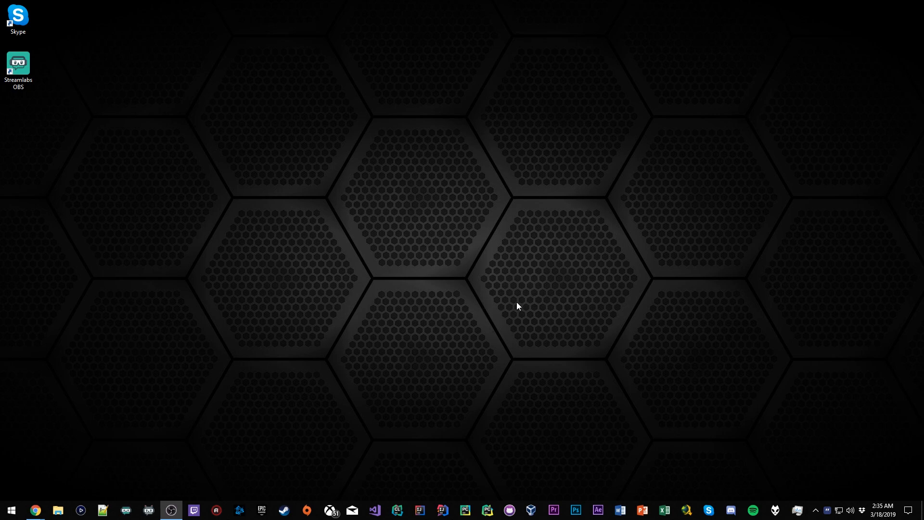
{"action": "mouse_move", "coordinate": [486, 348]}
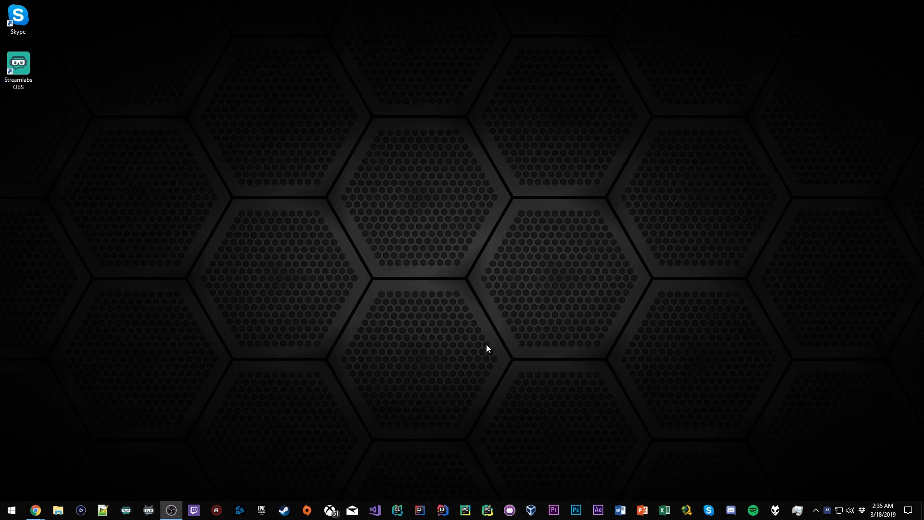
{"action": "mouse_move", "coordinate": [487, 346]}
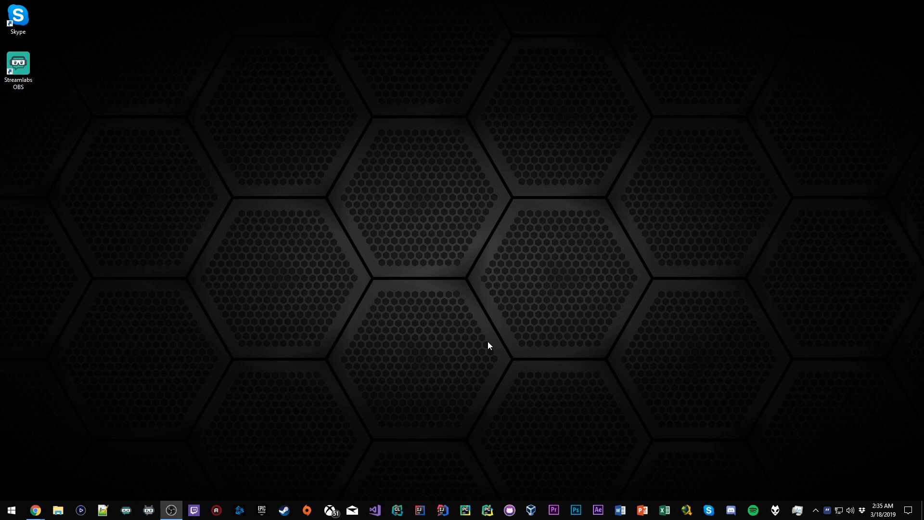
{"action": "mouse_move", "coordinate": [487, 337]}
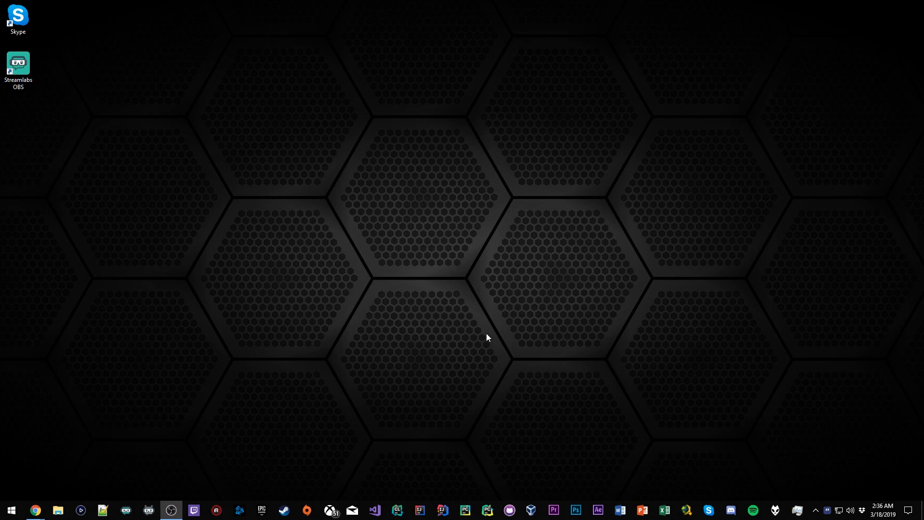
{"action": "mouse_move", "coordinate": [428, 354]}
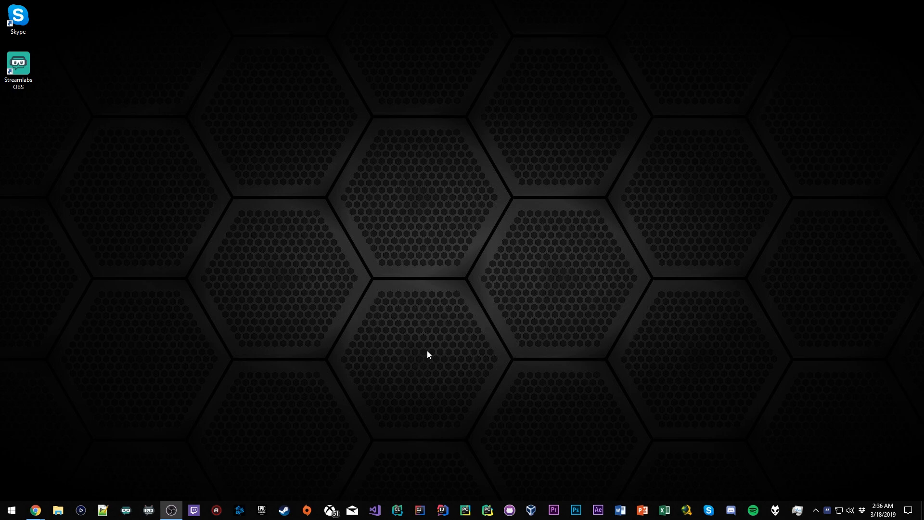
{"action": "mouse_move", "coordinate": [11, 510]}
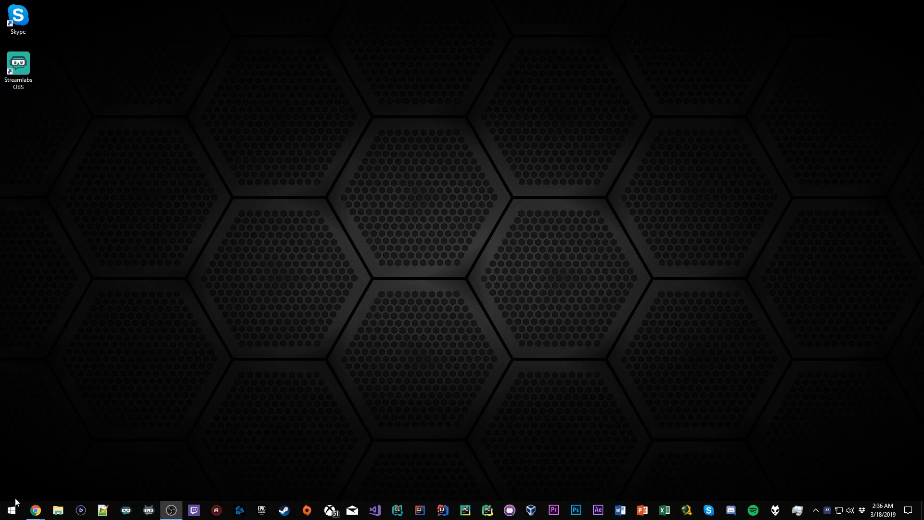
Open the Sound control panel from Start and scroll the playback devices to Speakers.
{"action": "left_click", "coordinate": [10, 509]}
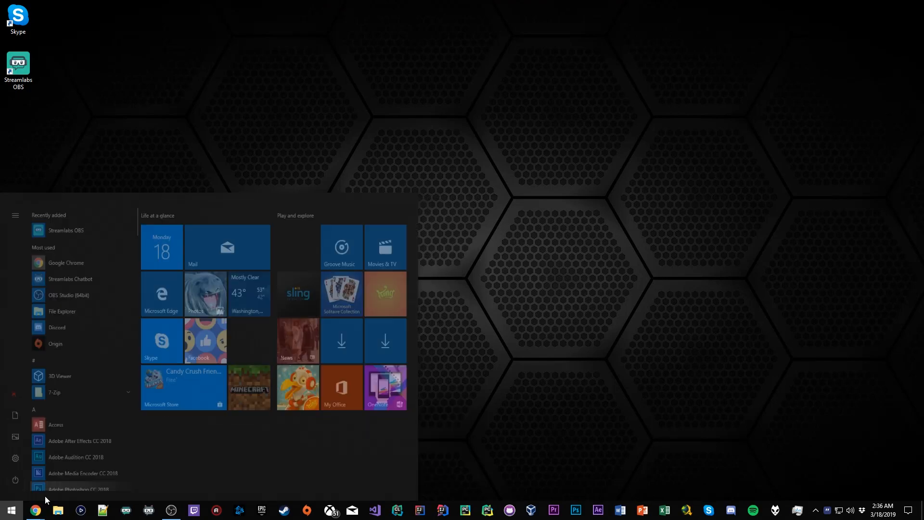
{"action": "left_click", "coordinate": [11, 510]}
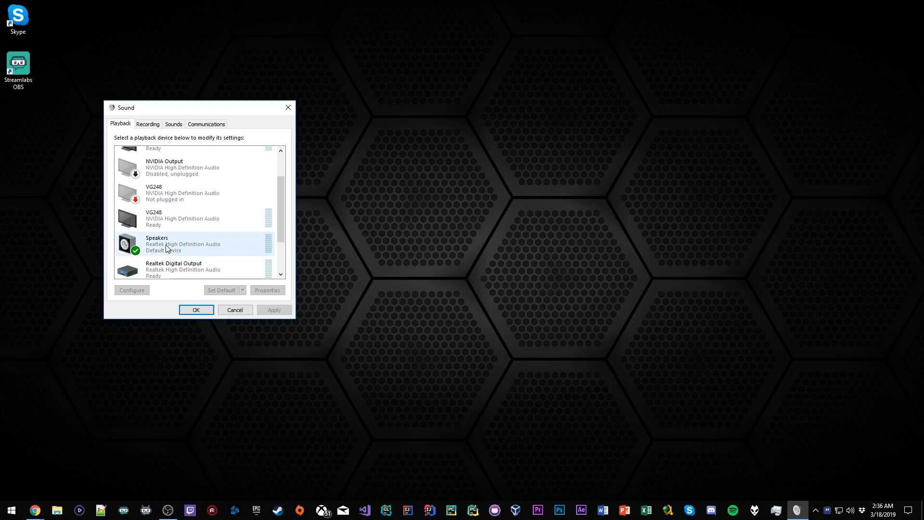
{"action": "mouse_move", "coordinate": [171, 249]}
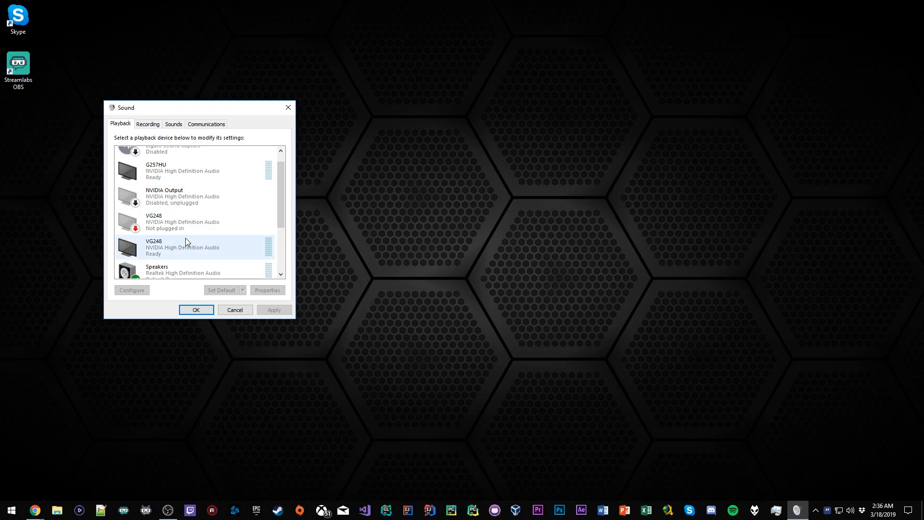
{"action": "scroll", "scroll_direction": "down", "scroll_amount": 3}
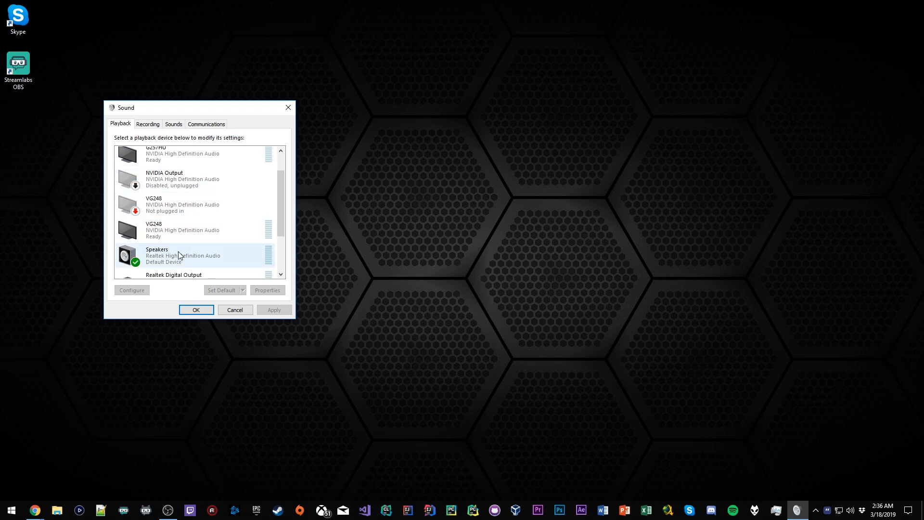
In Speakers Properties, set spatial sound to Dolby Atmos for Headphones.
{"action": "right_click", "coordinate": [176, 256]}
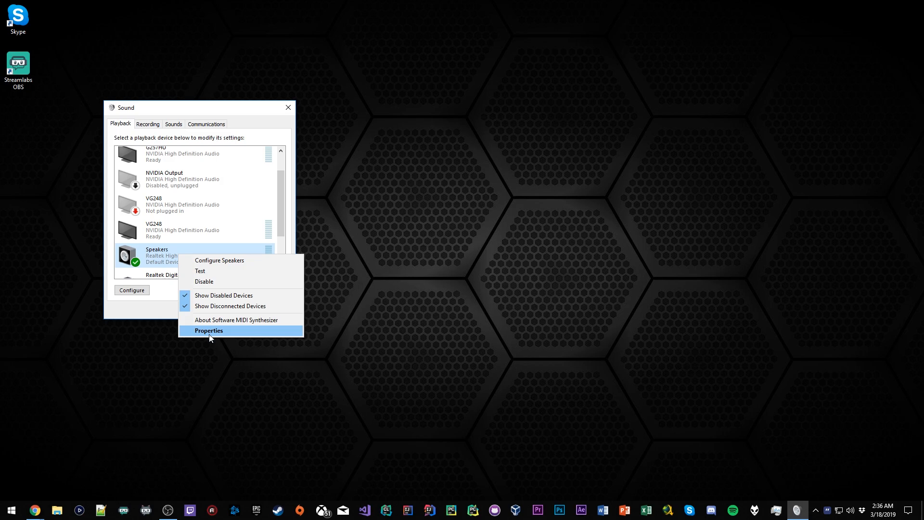
{"action": "left_click", "coordinate": [210, 330]}
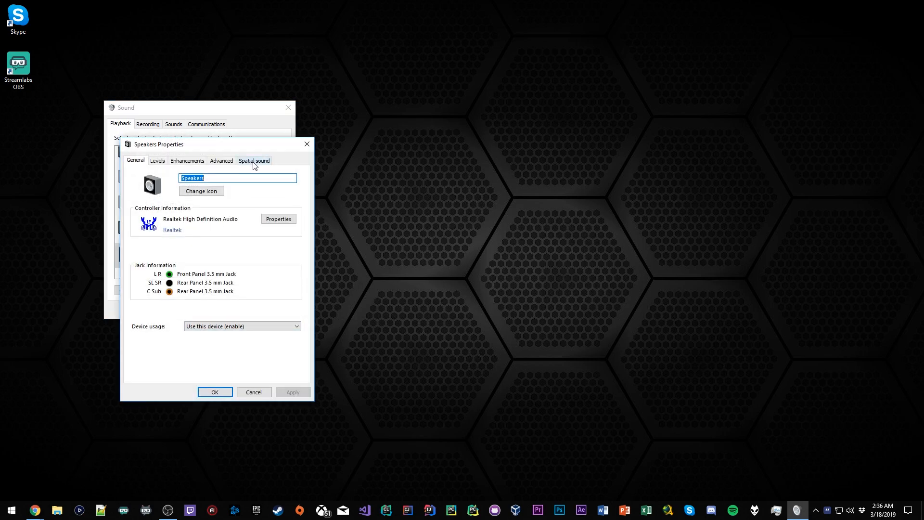
{"action": "left_click", "coordinate": [255, 160]}
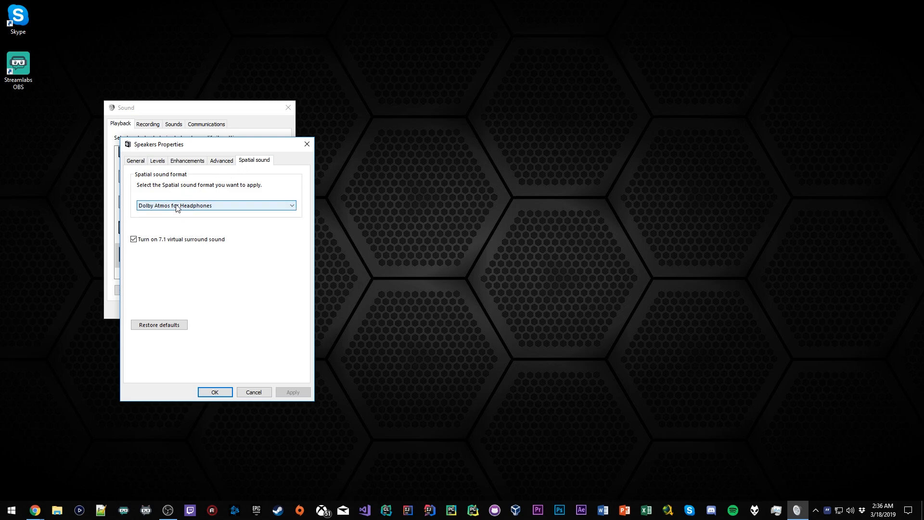
{"action": "left_click", "coordinate": [215, 205]}
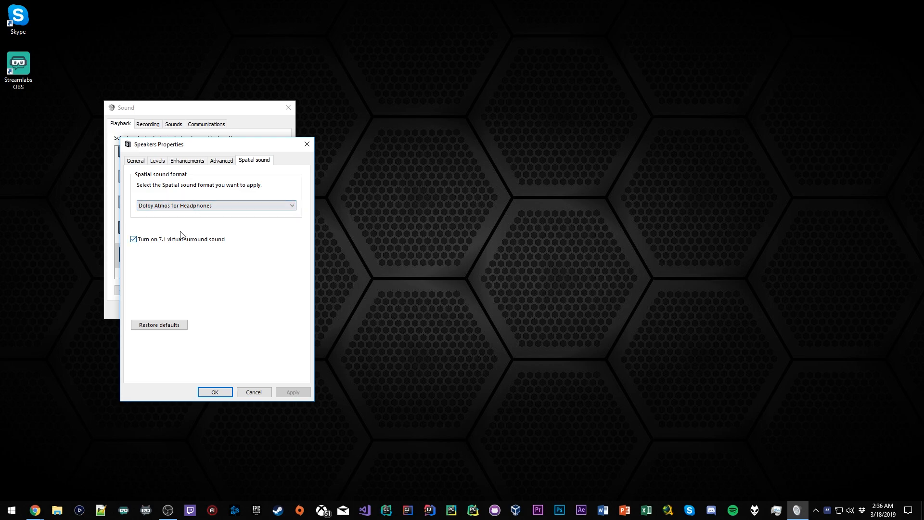
{"action": "mouse_move", "coordinate": [220, 235]}
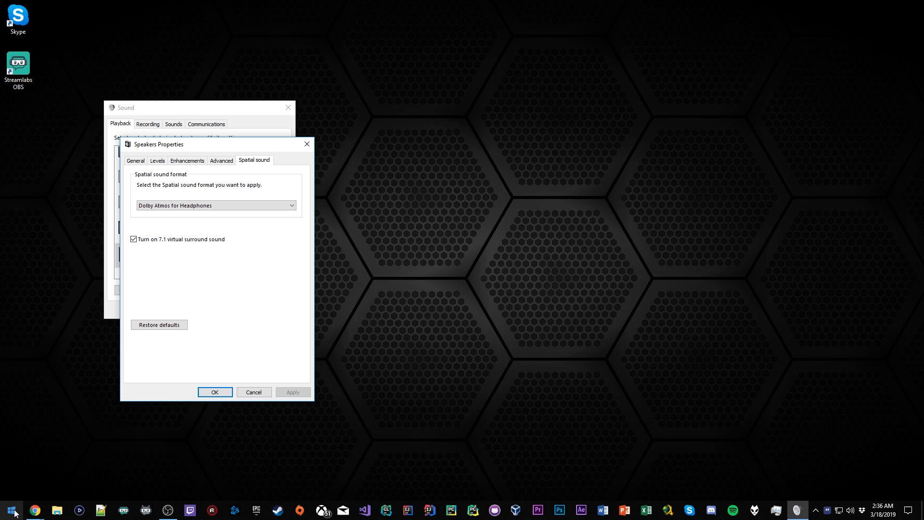
Search Start for 'dolby' and launch the Dolby Access app.
{"action": "left_click", "coordinate": [10, 510]}
{"action": "type", "text": "dolby"}
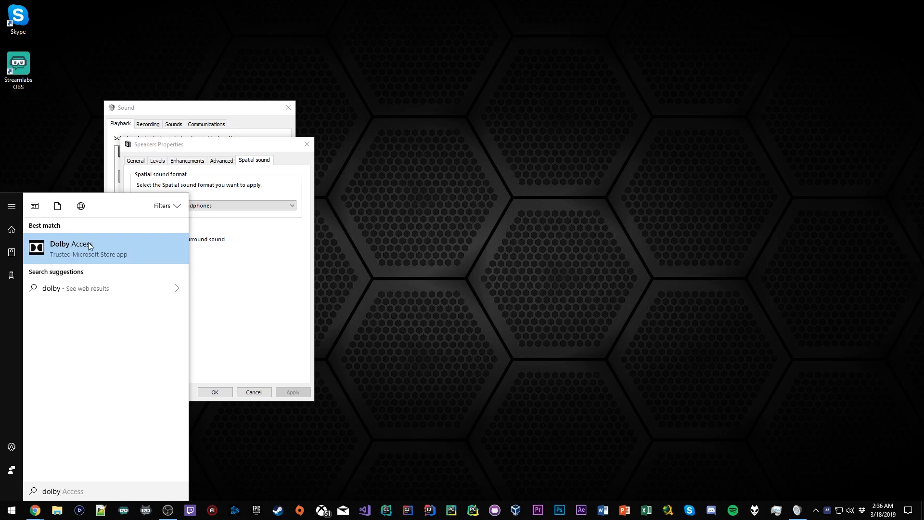
{"action": "left_click", "coordinate": [70, 249]}
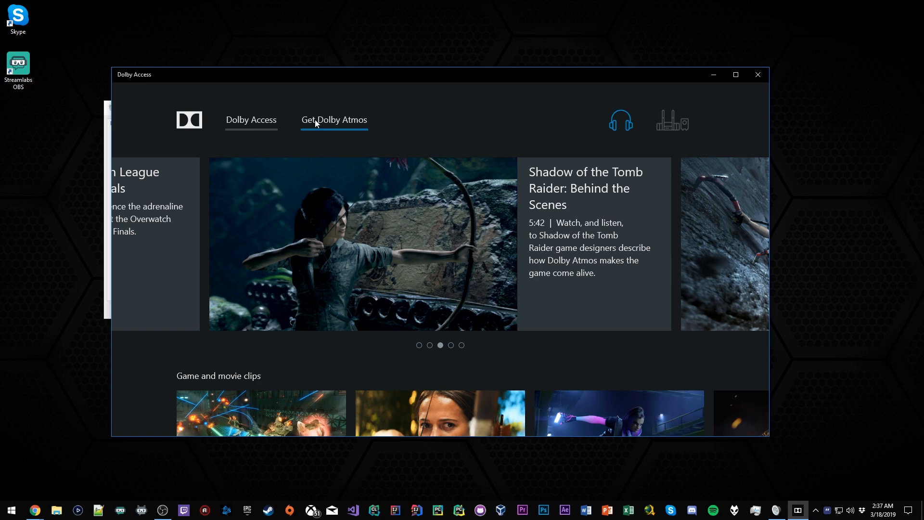
Show the Get Dolby Atmos page, confirming headphones are set up.
{"action": "left_click", "coordinate": [334, 120]}
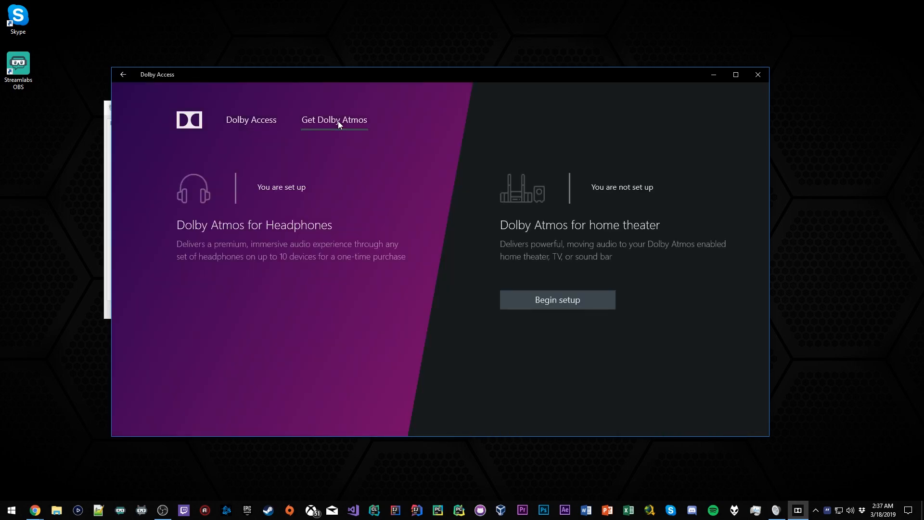
{"action": "mouse_move", "coordinate": [321, 195]}
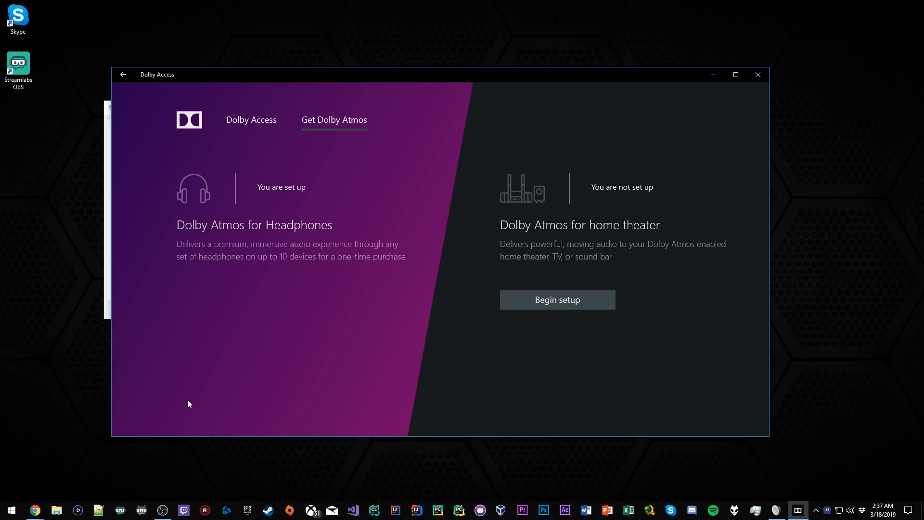
{"action": "mouse_move", "coordinate": [34, 507]}
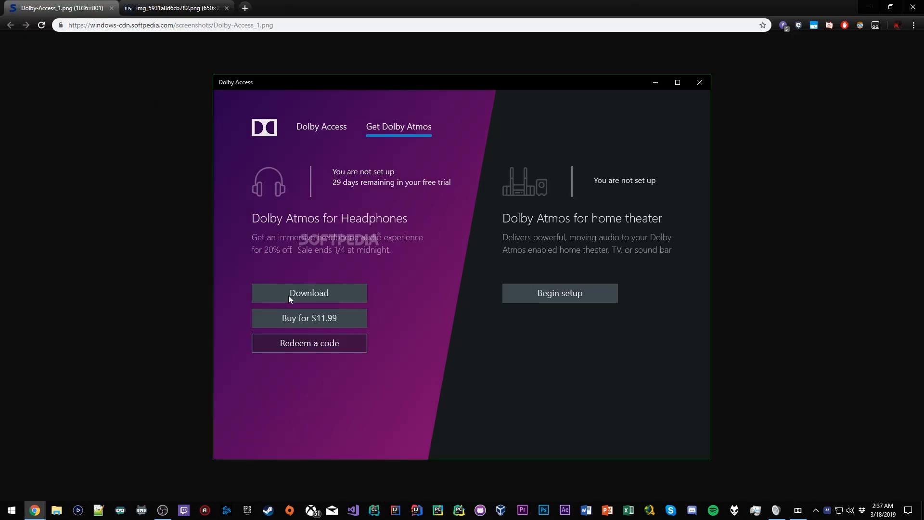
{"action": "mouse_move", "coordinate": [308, 312]}
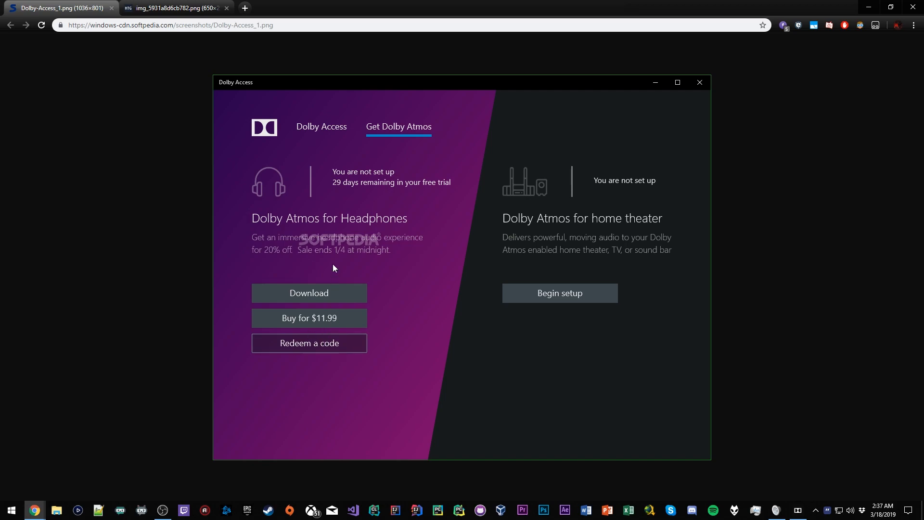
{"action": "mouse_move", "coordinate": [354, 183]}
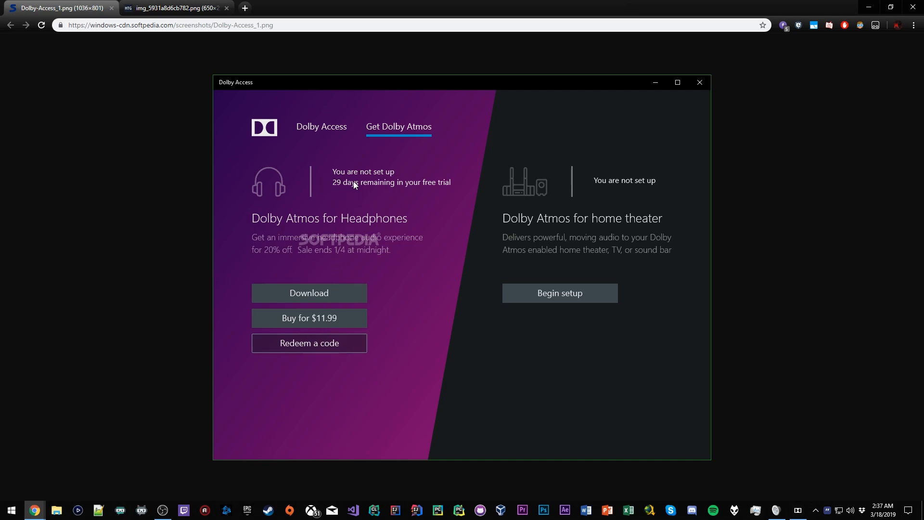
{"action": "mouse_move", "coordinate": [433, 188]}
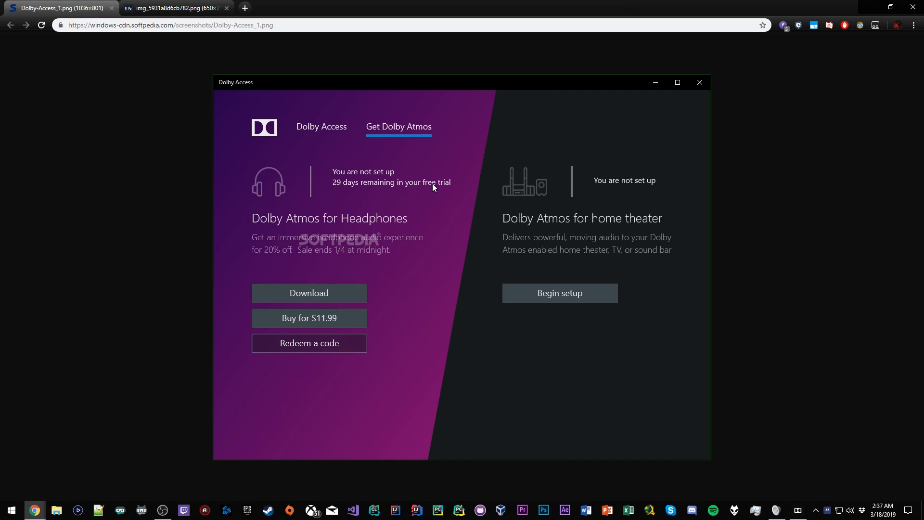
{"action": "mouse_move", "coordinate": [429, 188]}
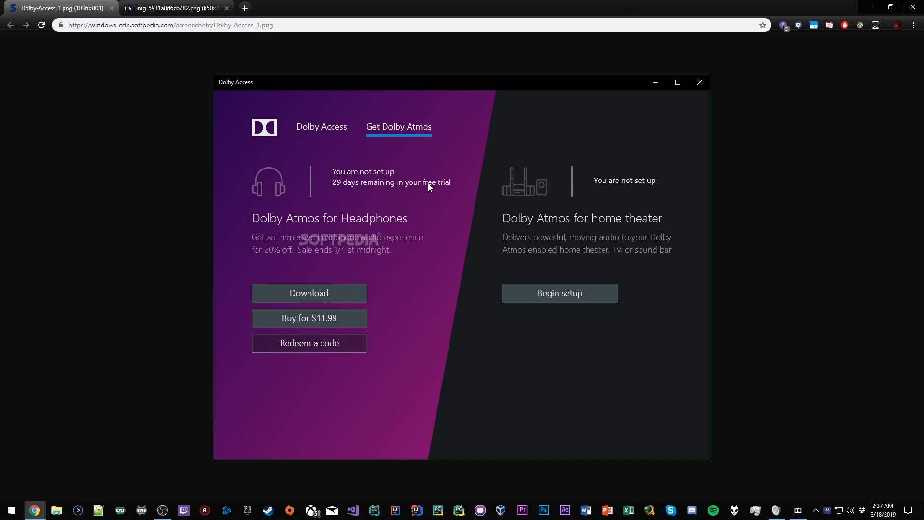
{"action": "mouse_move", "coordinate": [426, 189]}
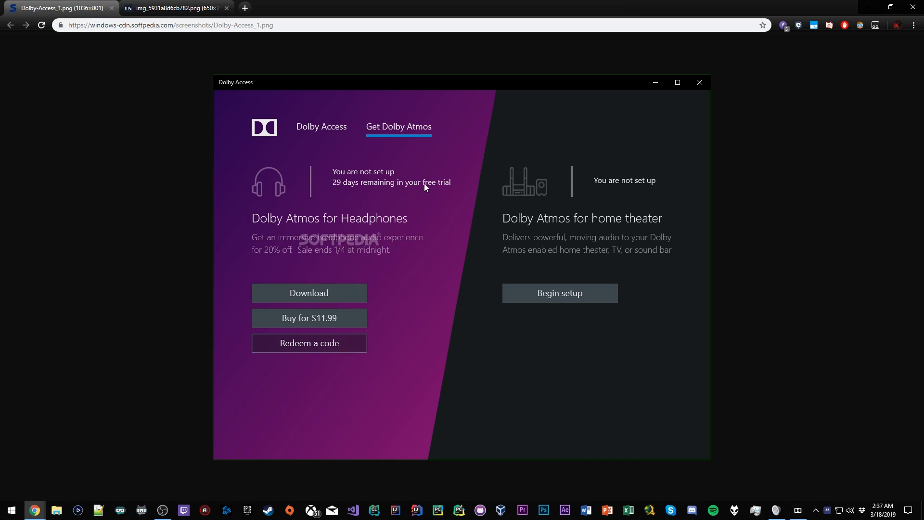
{"action": "mouse_move", "coordinate": [378, 197]}
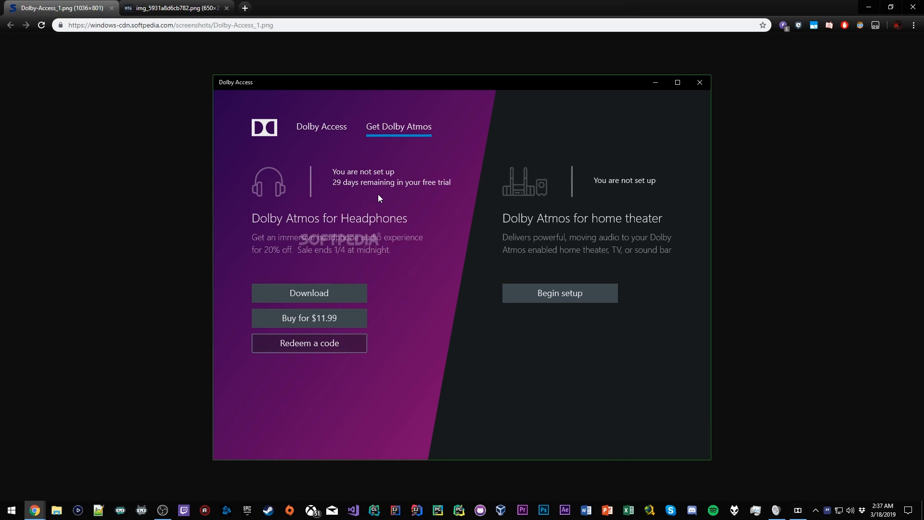
{"action": "mouse_move", "coordinate": [372, 175]}
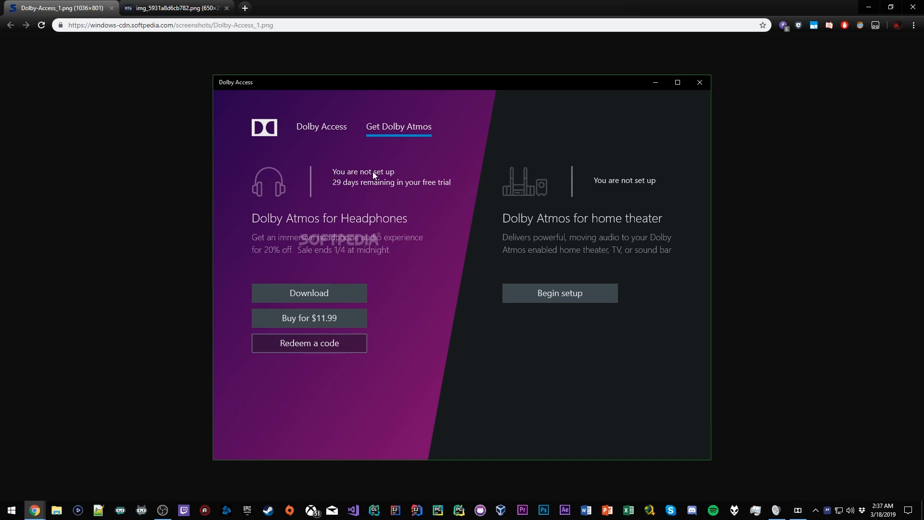
{"action": "mouse_move", "coordinate": [401, 186]}
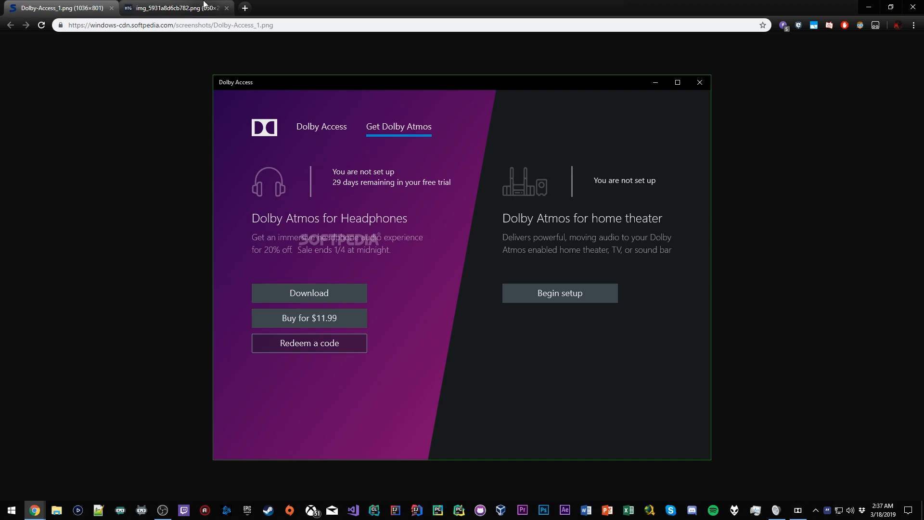
Switch to the Chrome tab showing the Dolby Atmos for Headphones setup guide.
{"action": "left_click", "coordinate": [171, 8]}
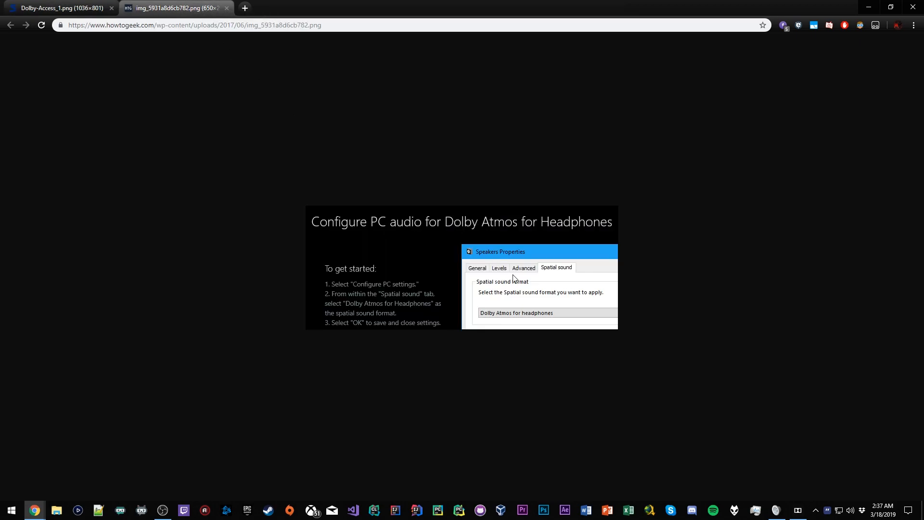
{"action": "mouse_move", "coordinate": [355, 281]}
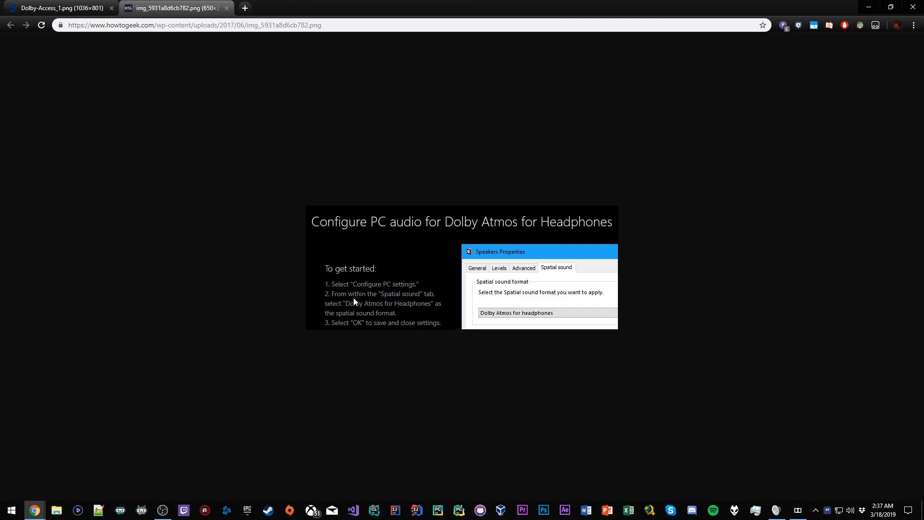
{"action": "mouse_move", "coordinate": [376, 295]}
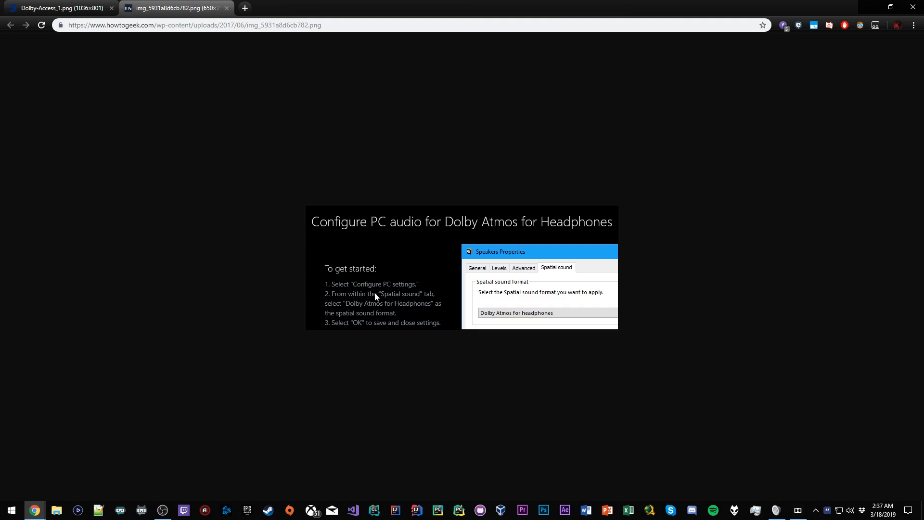
{"action": "mouse_move", "coordinate": [497, 289]}
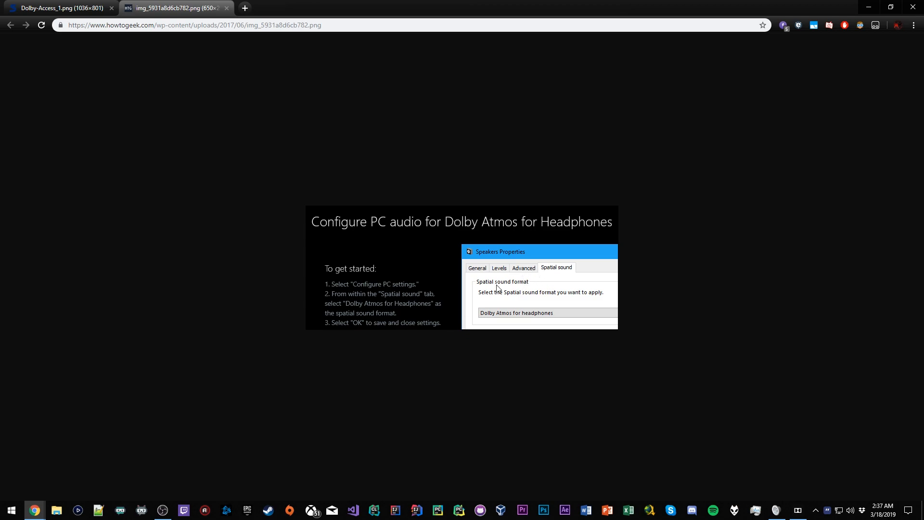
{"action": "mouse_move", "coordinate": [444, 133]}
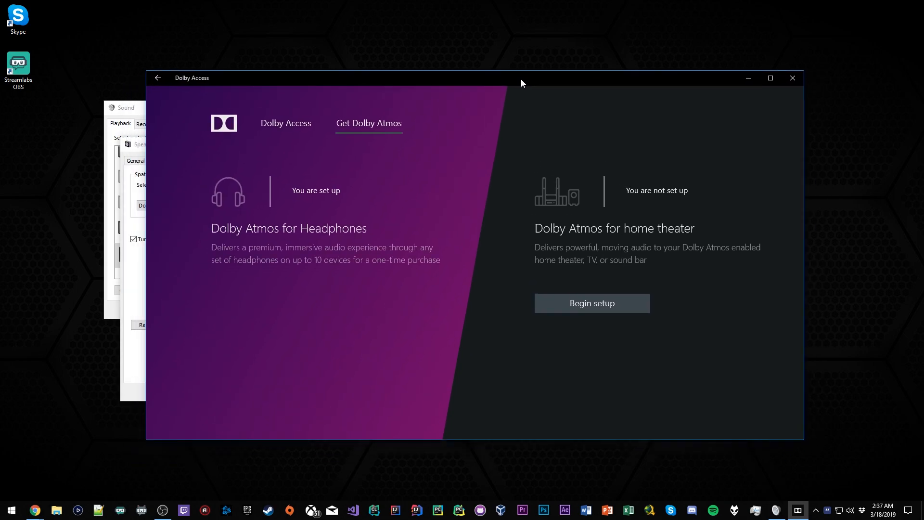
{"action": "left_click_drag", "start_coordinate": [520, 83], "coordinate": [519, 99]}
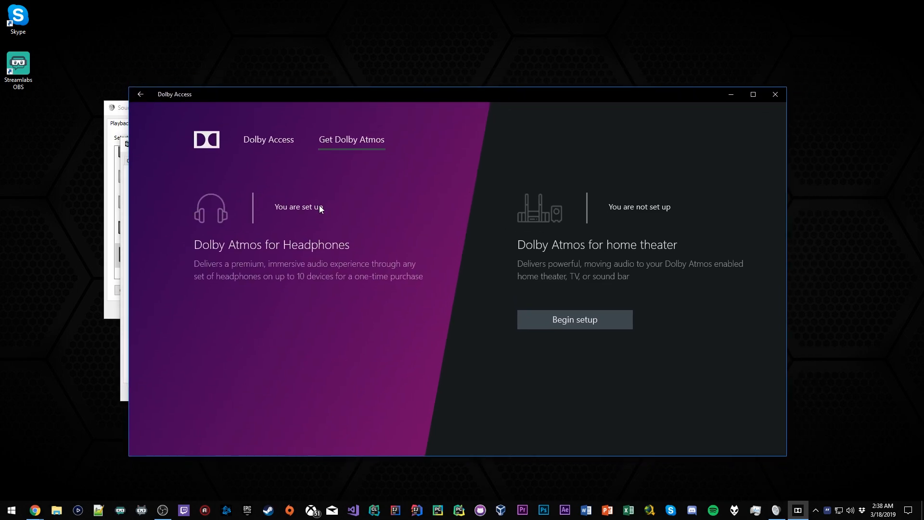
{"action": "mouse_move", "coordinate": [334, 202]}
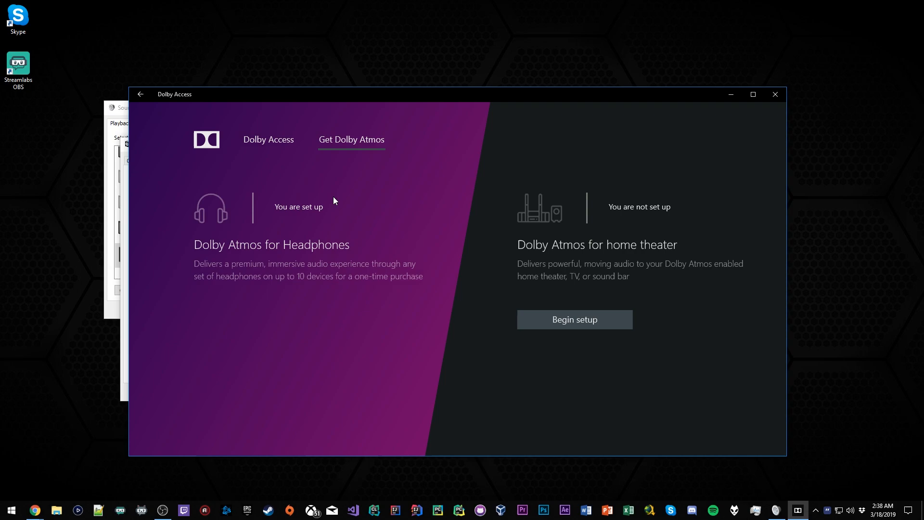
{"action": "left_click", "coordinate": [775, 94]}
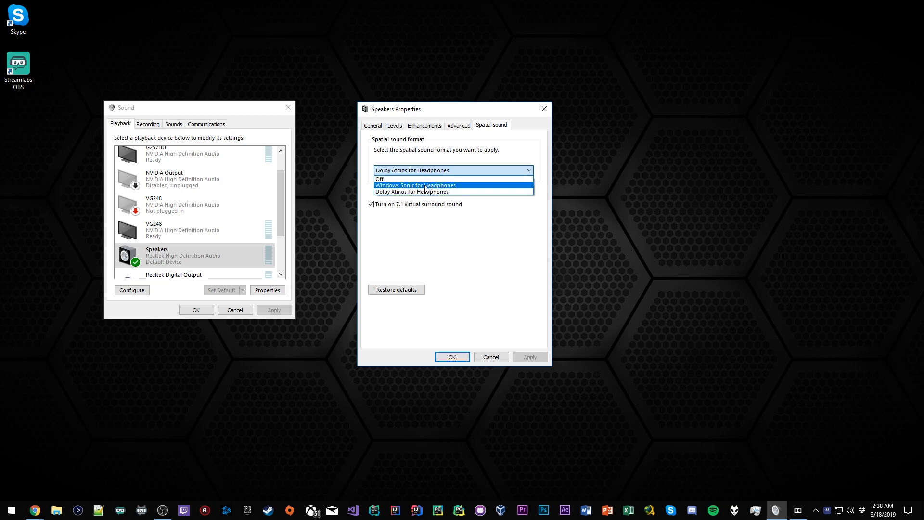
{"action": "mouse_move", "coordinate": [427, 191]}
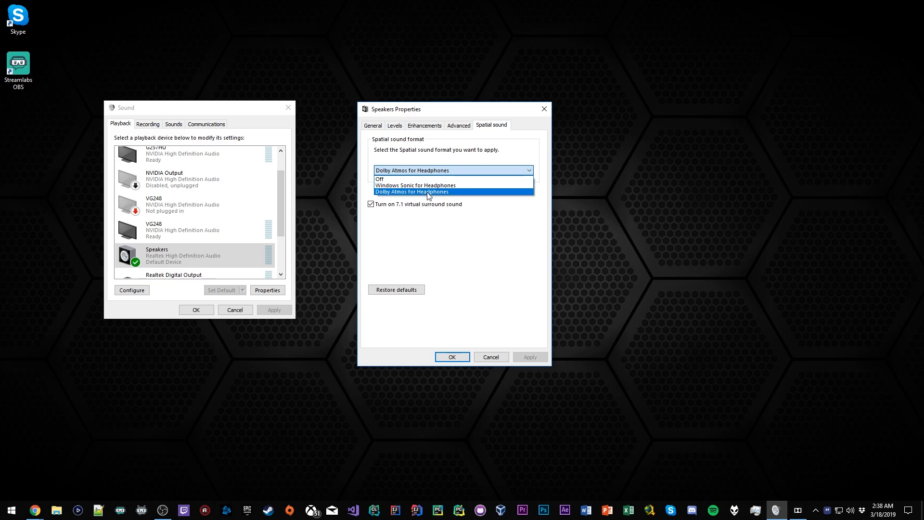
Choose Dolby Atmos for Headphones from the spatial sound format list.
{"action": "left_click", "coordinate": [412, 191]}
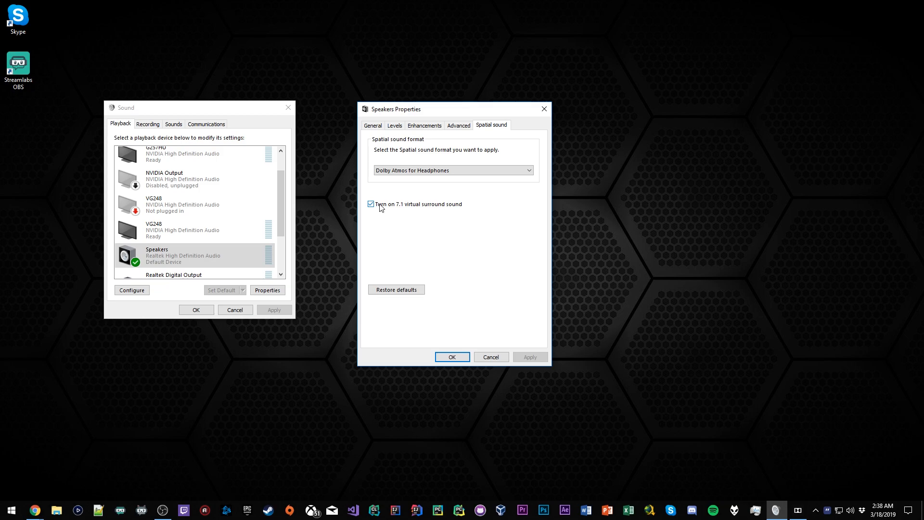
{"action": "left_click", "coordinate": [451, 170]}
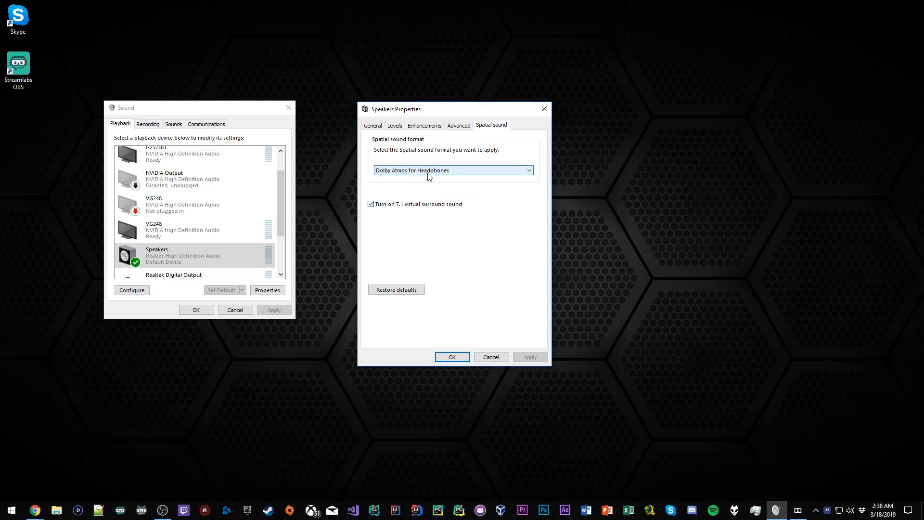
{"action": "mouse_move", "coordinate": [444, 179]}
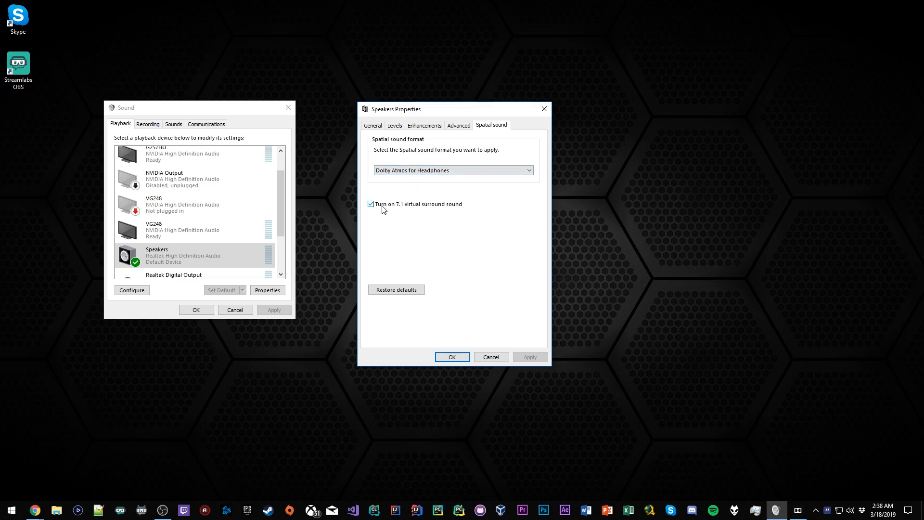
{"action": "mouse_move", "coordinate": [388, 210]}
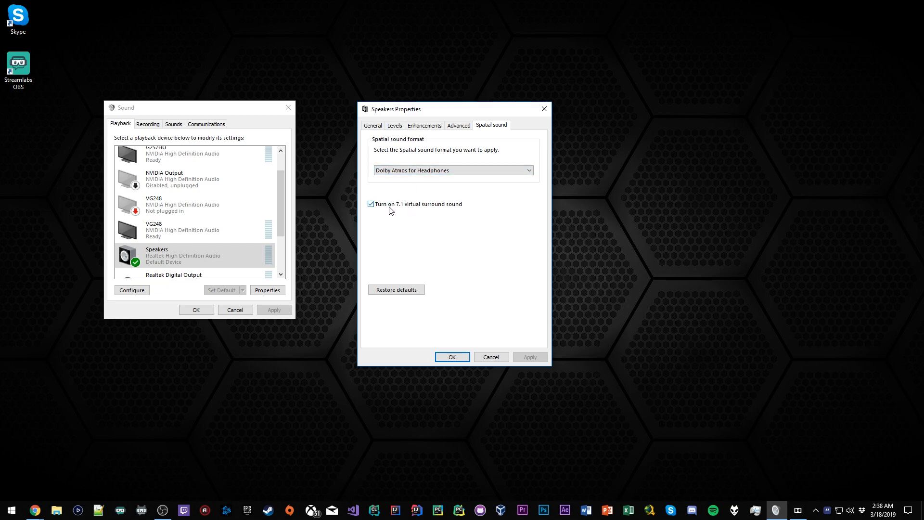
{"action": "mouse_move", "coordinate": [461, 209]}
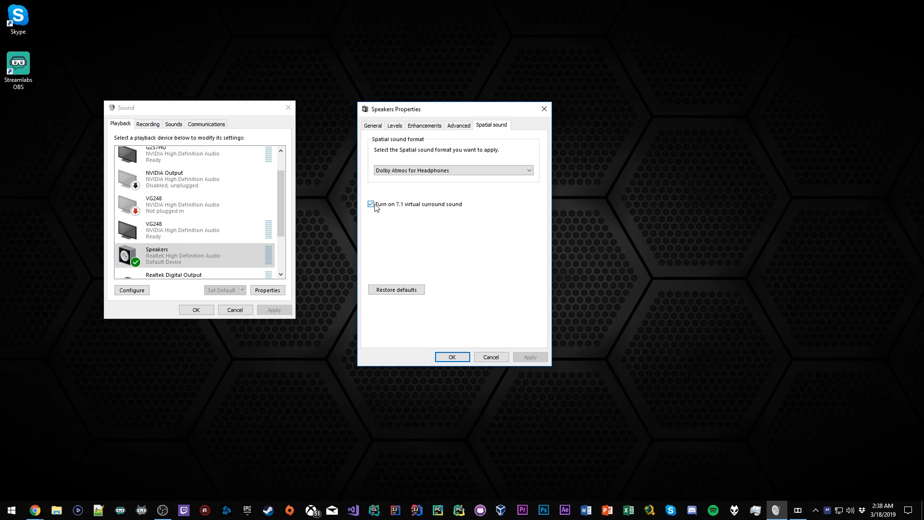
{"action": "mouse_move", "coordinate": [384, 207]}
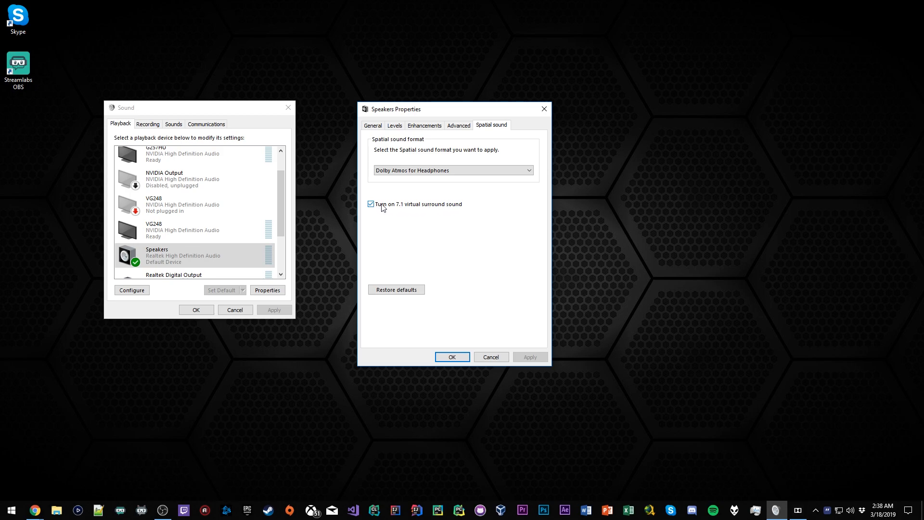
{"action": "mouse_move", "coordinate": [415, 204]}
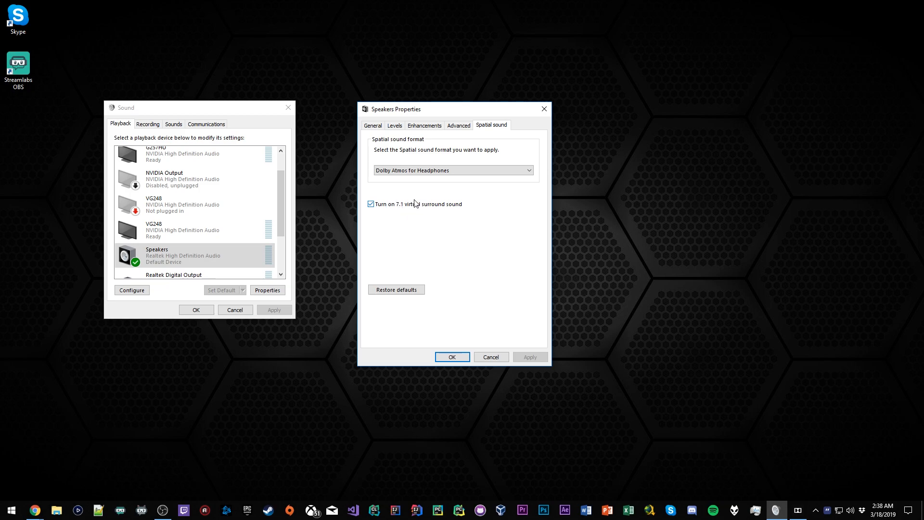
{"action": "mouse_move", "coordinate": [455, 212]}
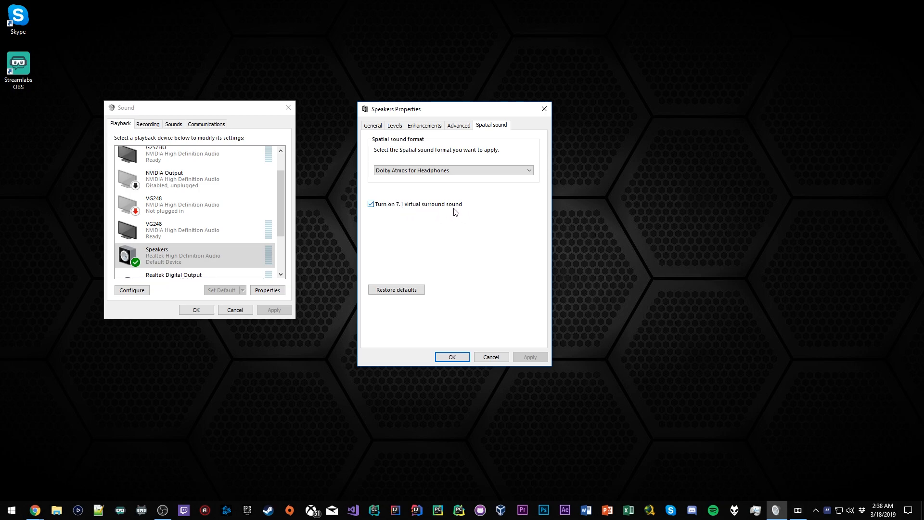
{"action": "mouse_move", "coordinate": [437, 212]}
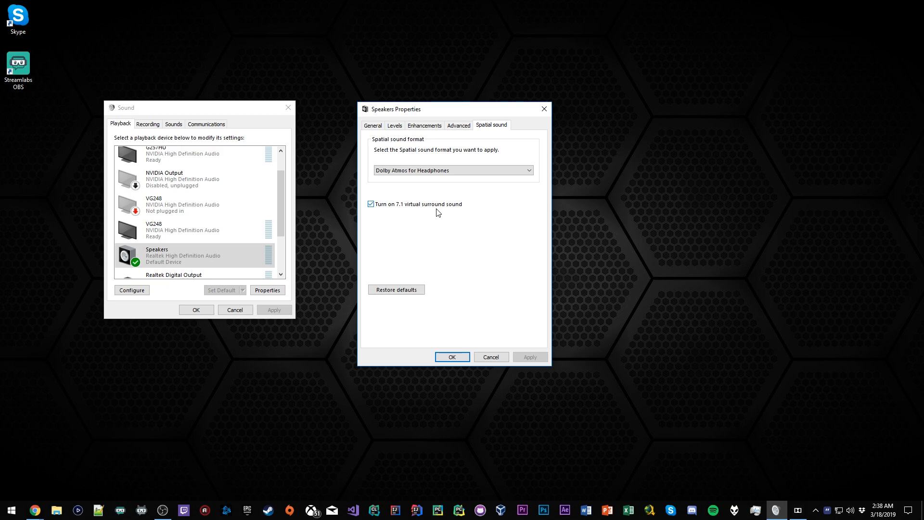
{"action": "mouse_move", "coordinate": [403, 206]}
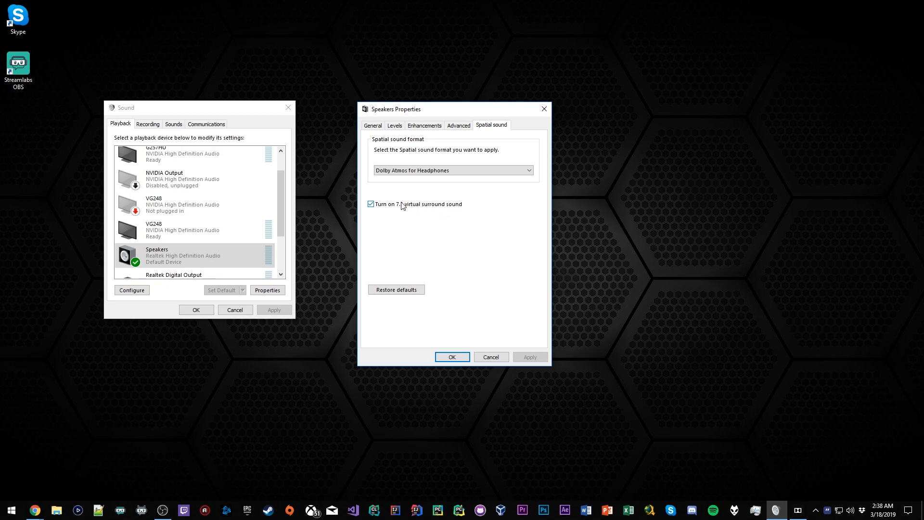
{"action": "mouse_move", "coordinate": [407, 239]}
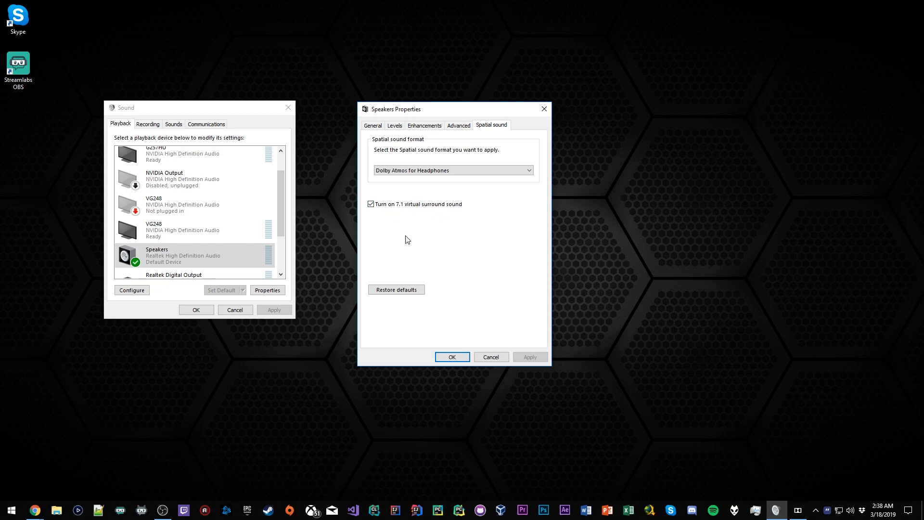
{"action": "mouse_move", "coordinate": [398, 242]}
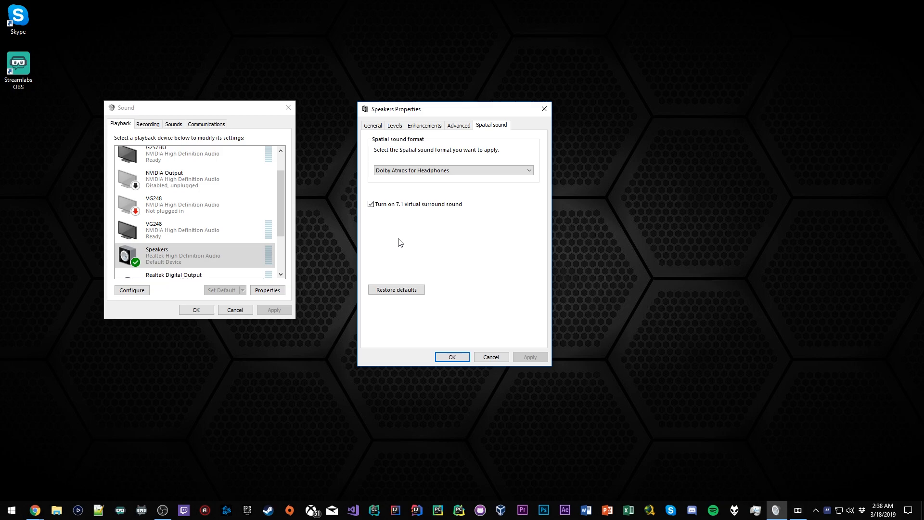
{"action": "mouse_move", "coordinate": [419, 230]}
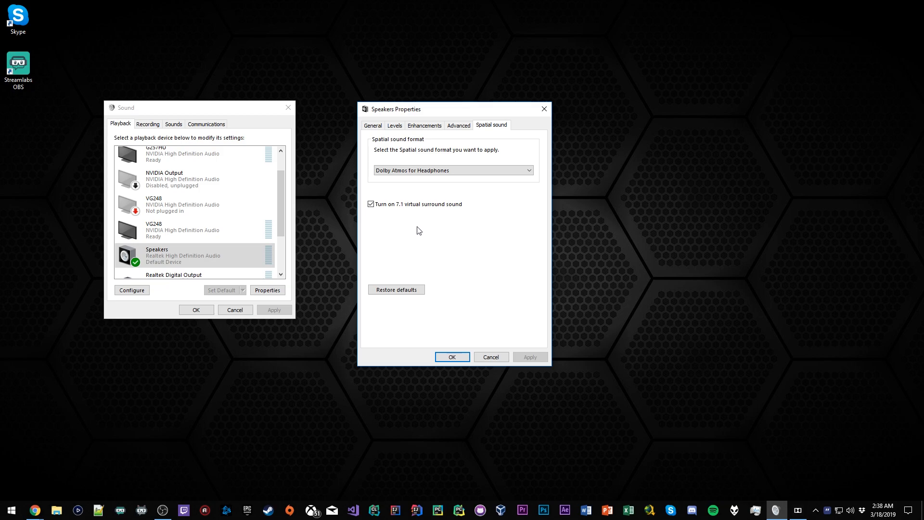
{"action": "mouse_move", "coordinate": [428, 226]}
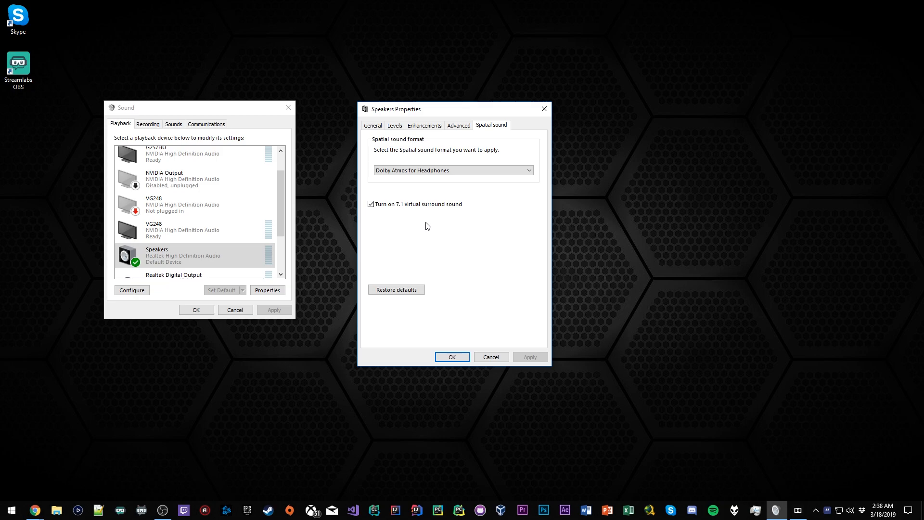
{"action": "mouse_move", "coordinate": [420, 305]}
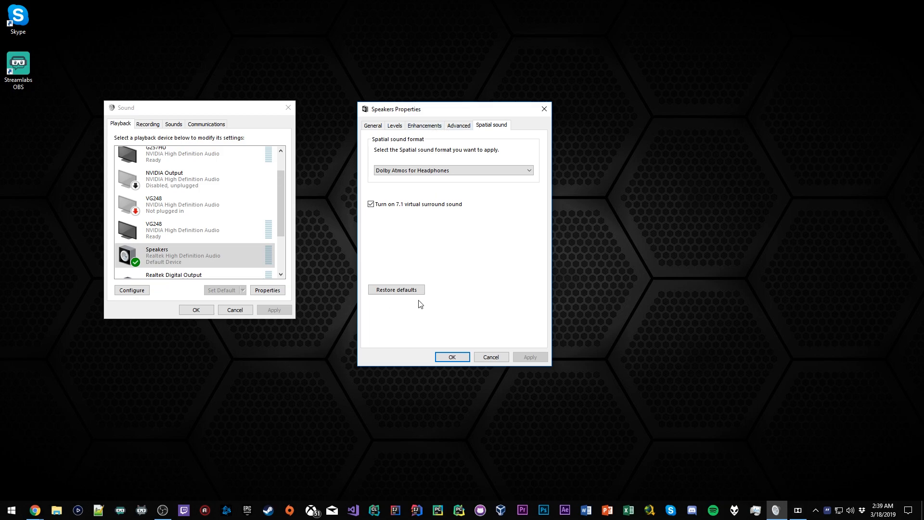